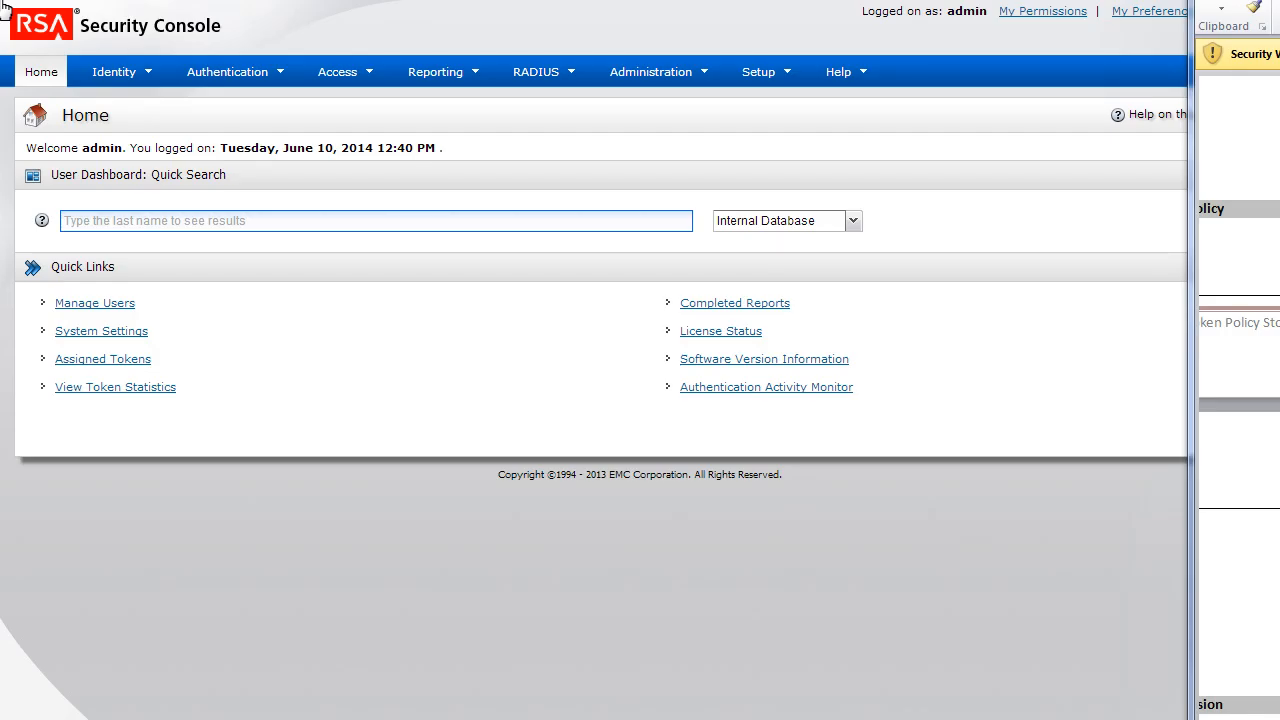
{"action": "mouse_move", "coordinate": [124, 82]}
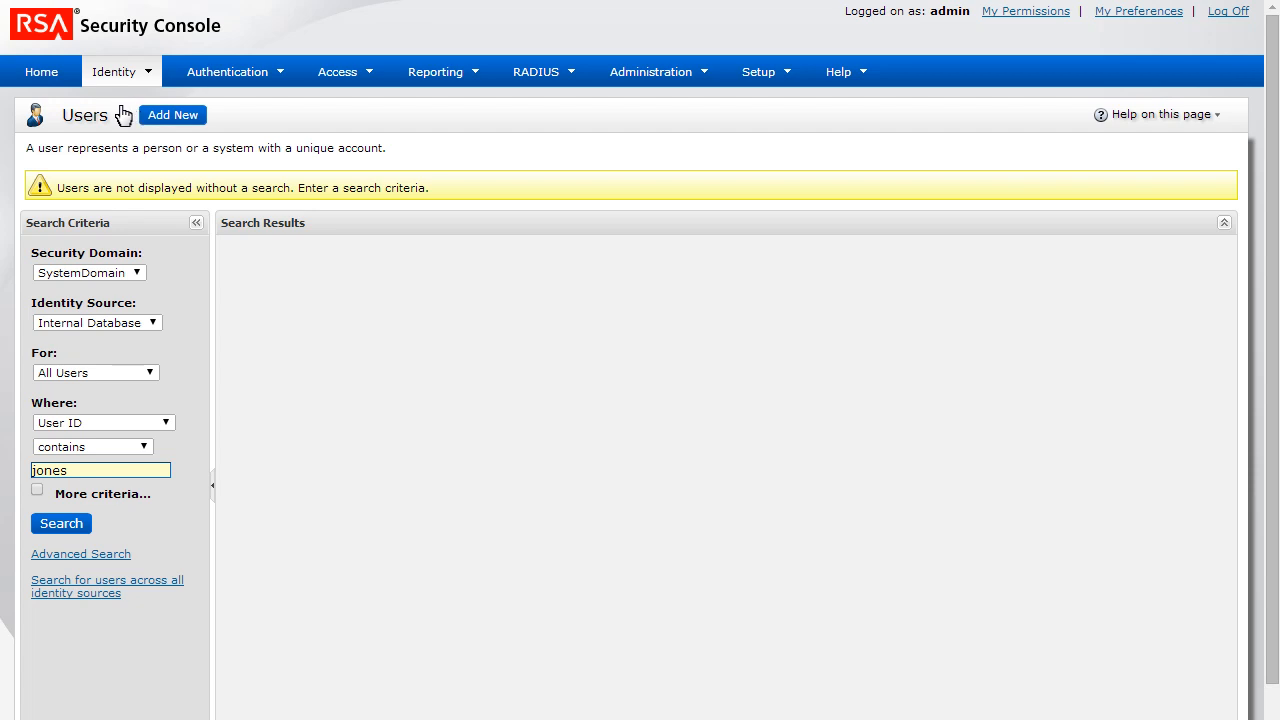
Search Identity > Users for User IDs containing 'jones' to locate bjones
{"action": "left_click", "coordinate": [60, 524]}
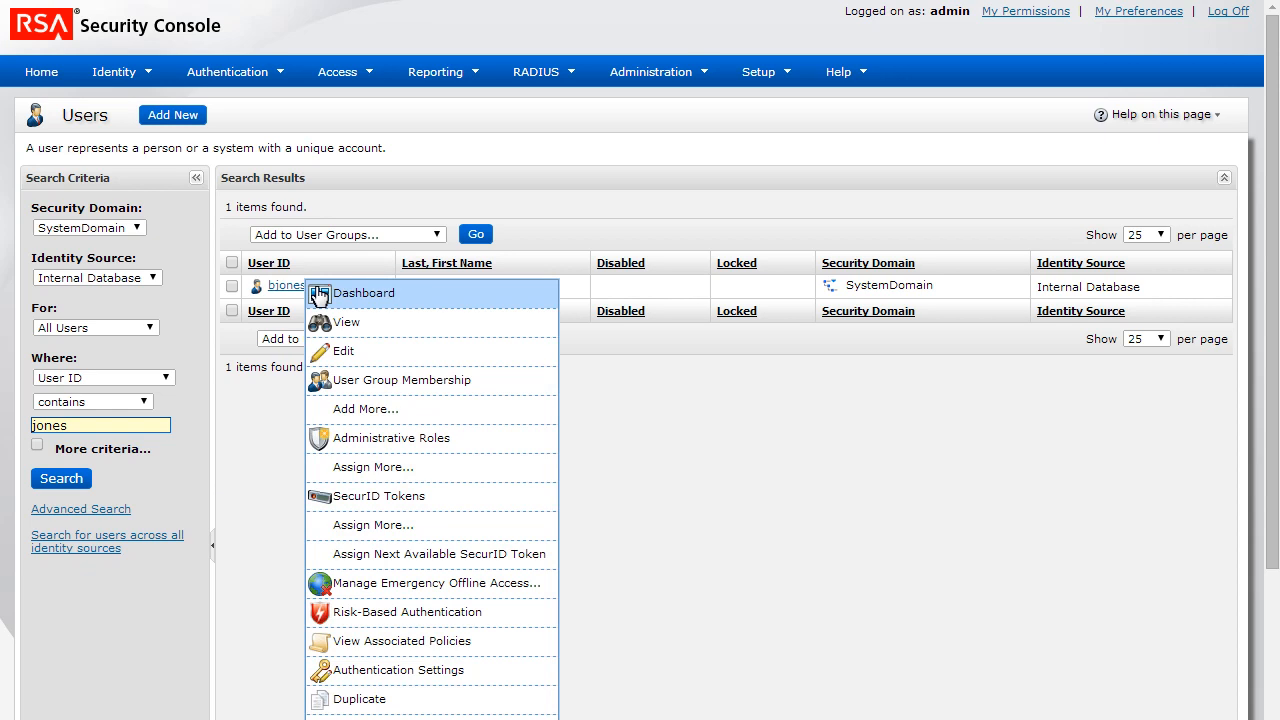
{"action": "mouse_move", "coordinate": [356, 392]}
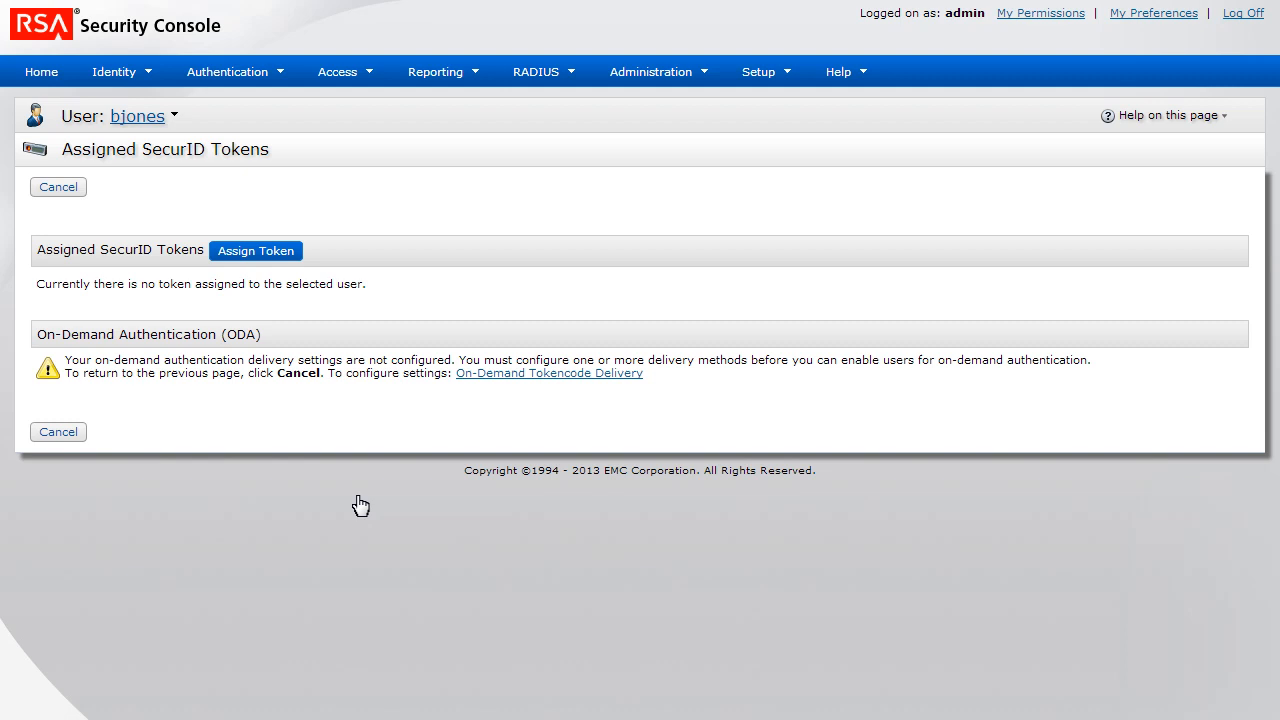
{"action": "mouse_move", "coordinate": [276, 258]}
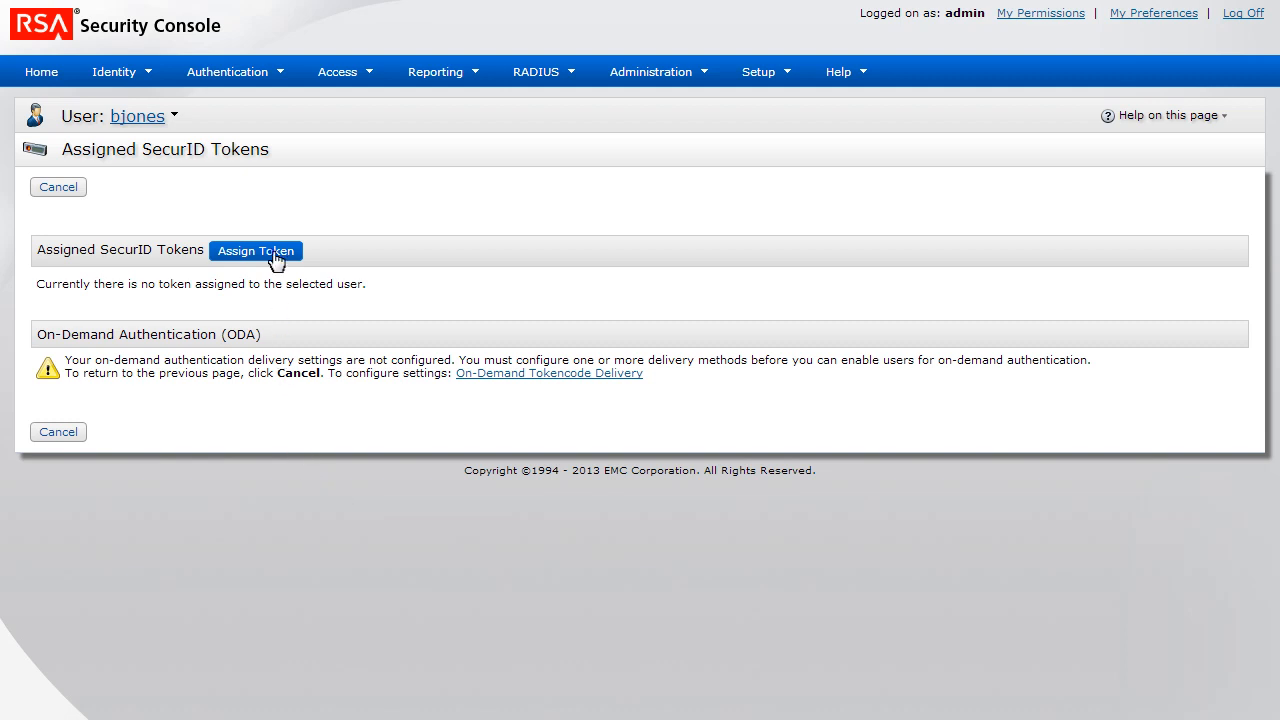
{"action": "left_click", "coordinate": [256, 252]}
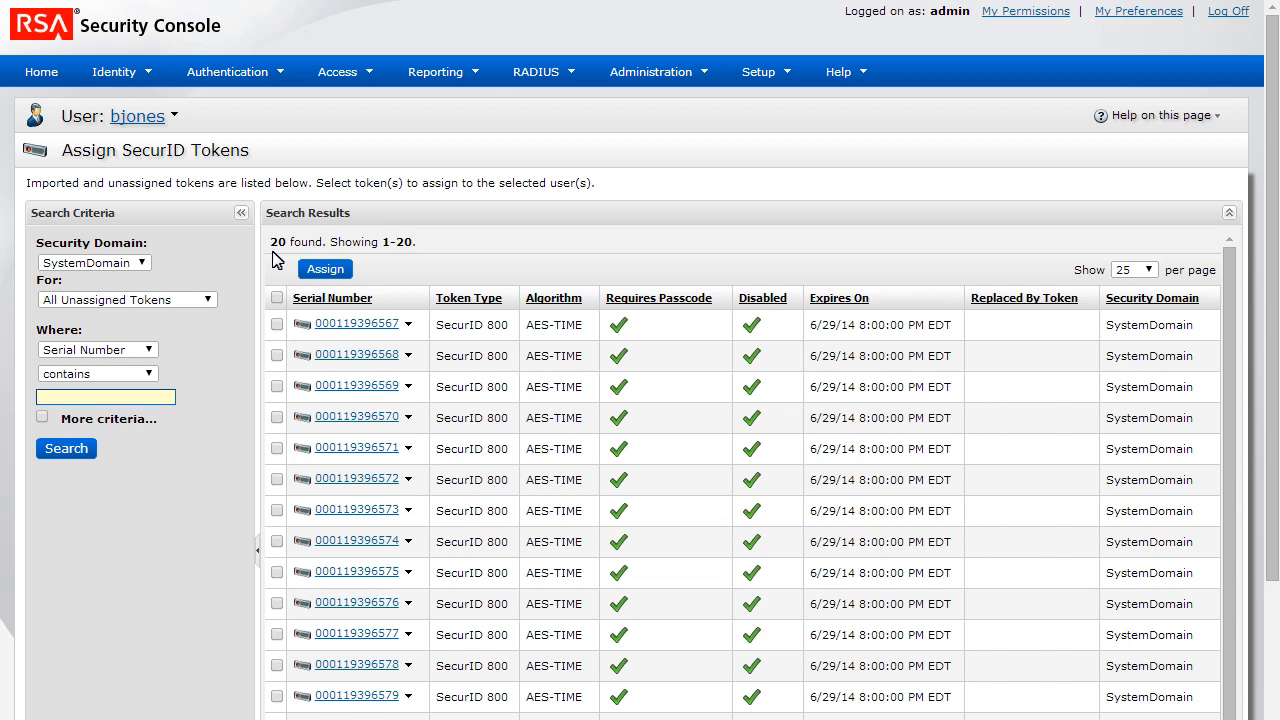
{"action": "mouse_move", "coordinate": [278, 318]}
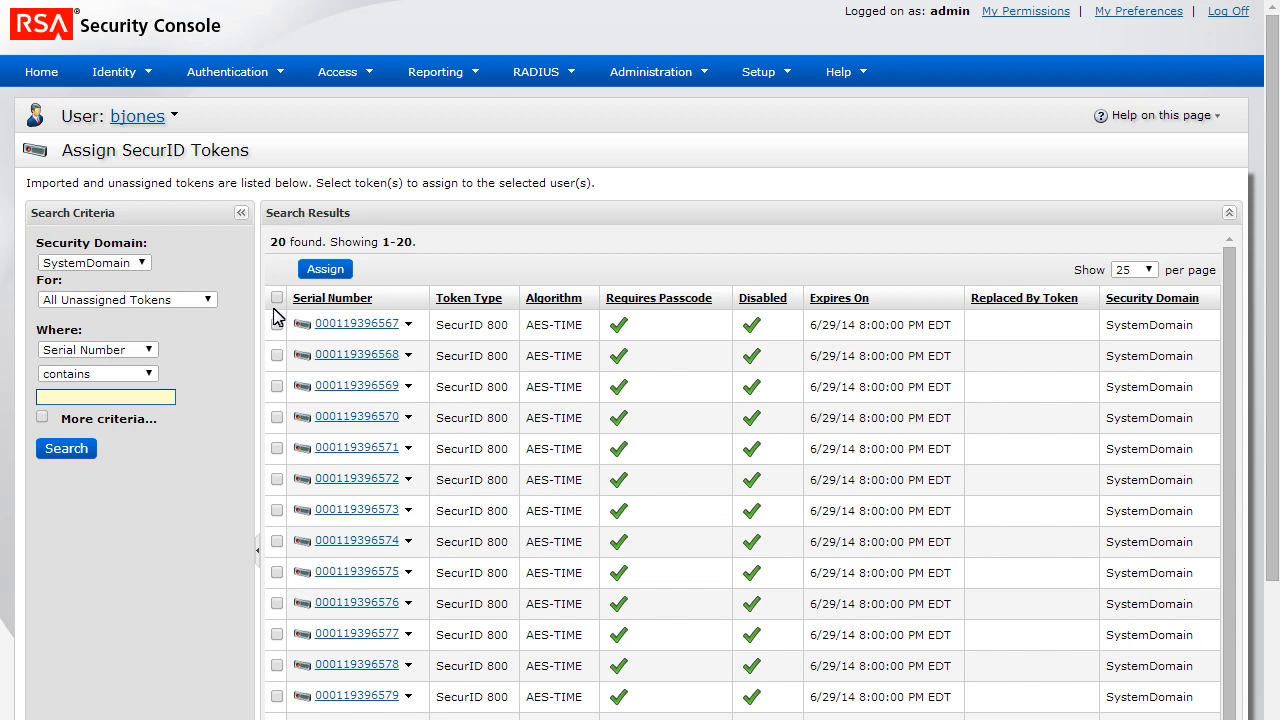
{"action": "left_click", "coordinate": [276, 324]}
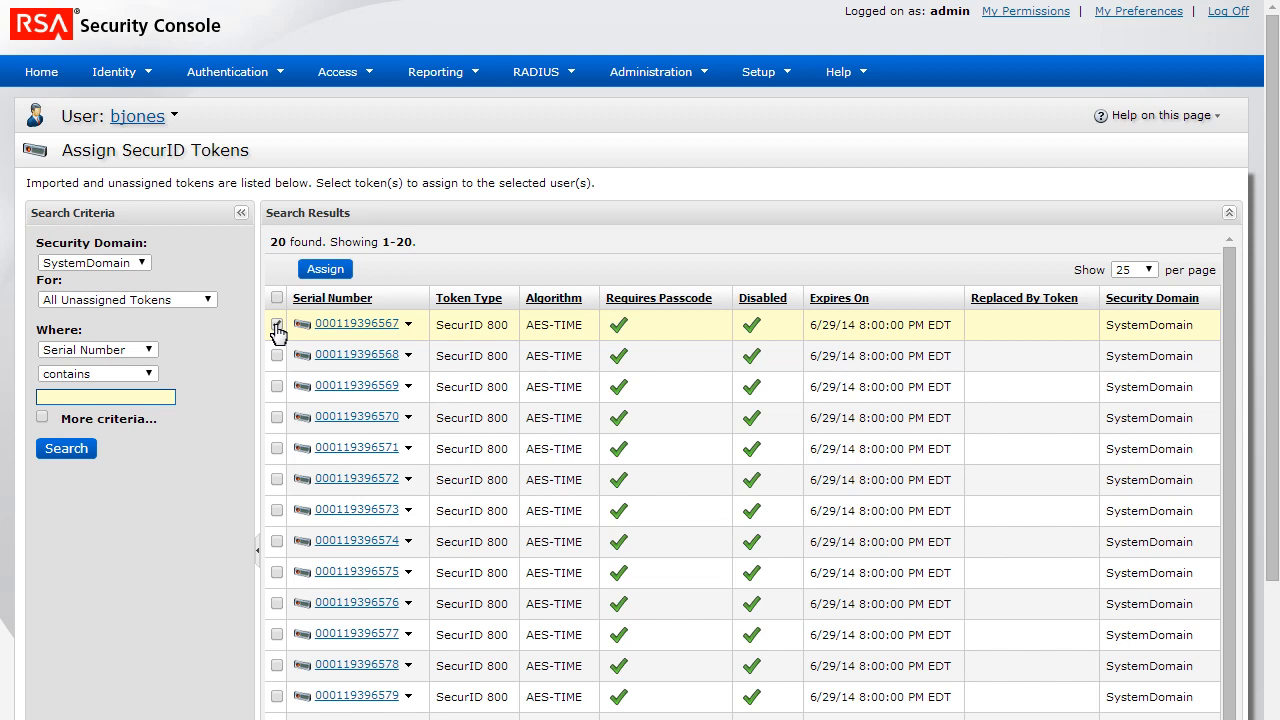
{"action": "left_click", "coordinate": [276, 324]}
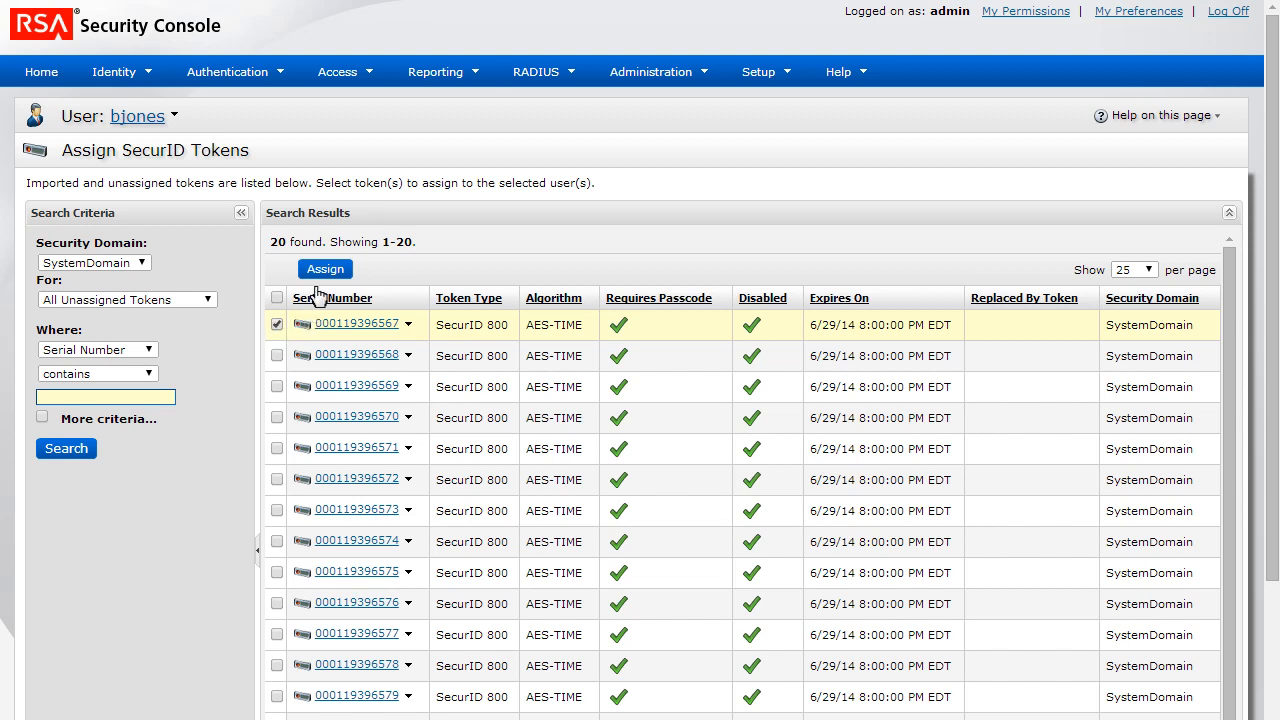
{"action": "left_click", "coordinate": [324, 268]}
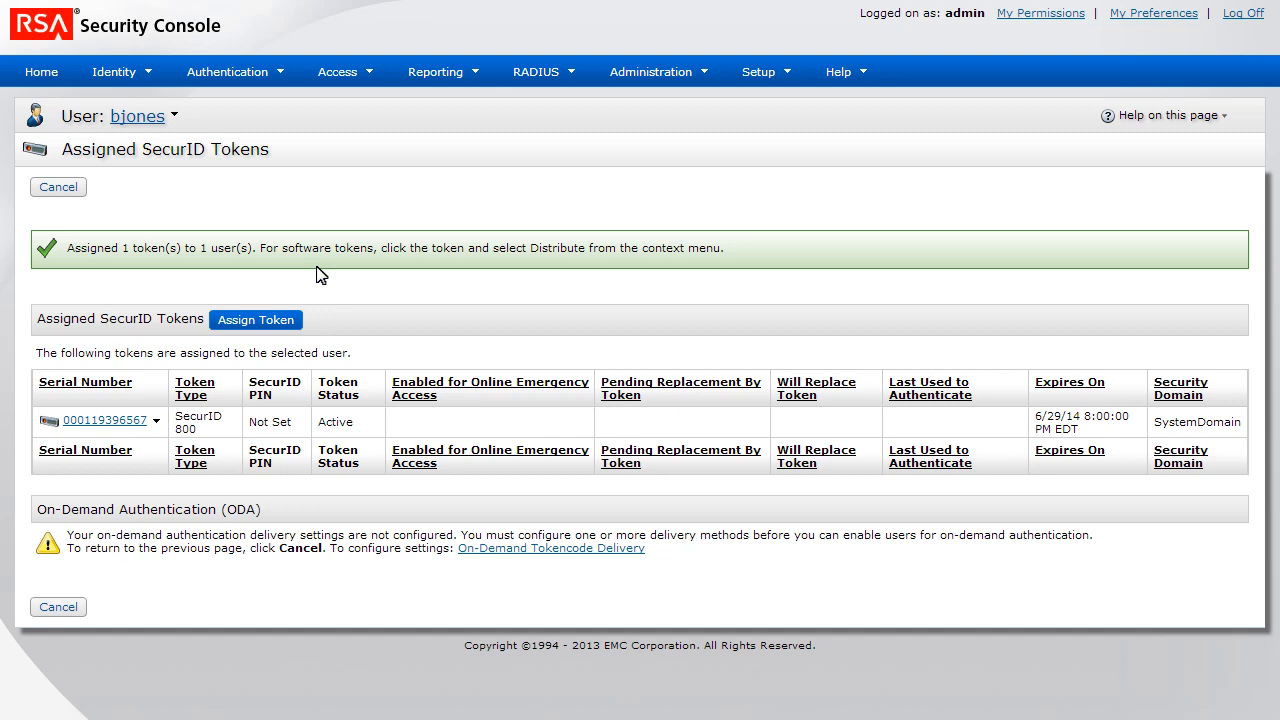